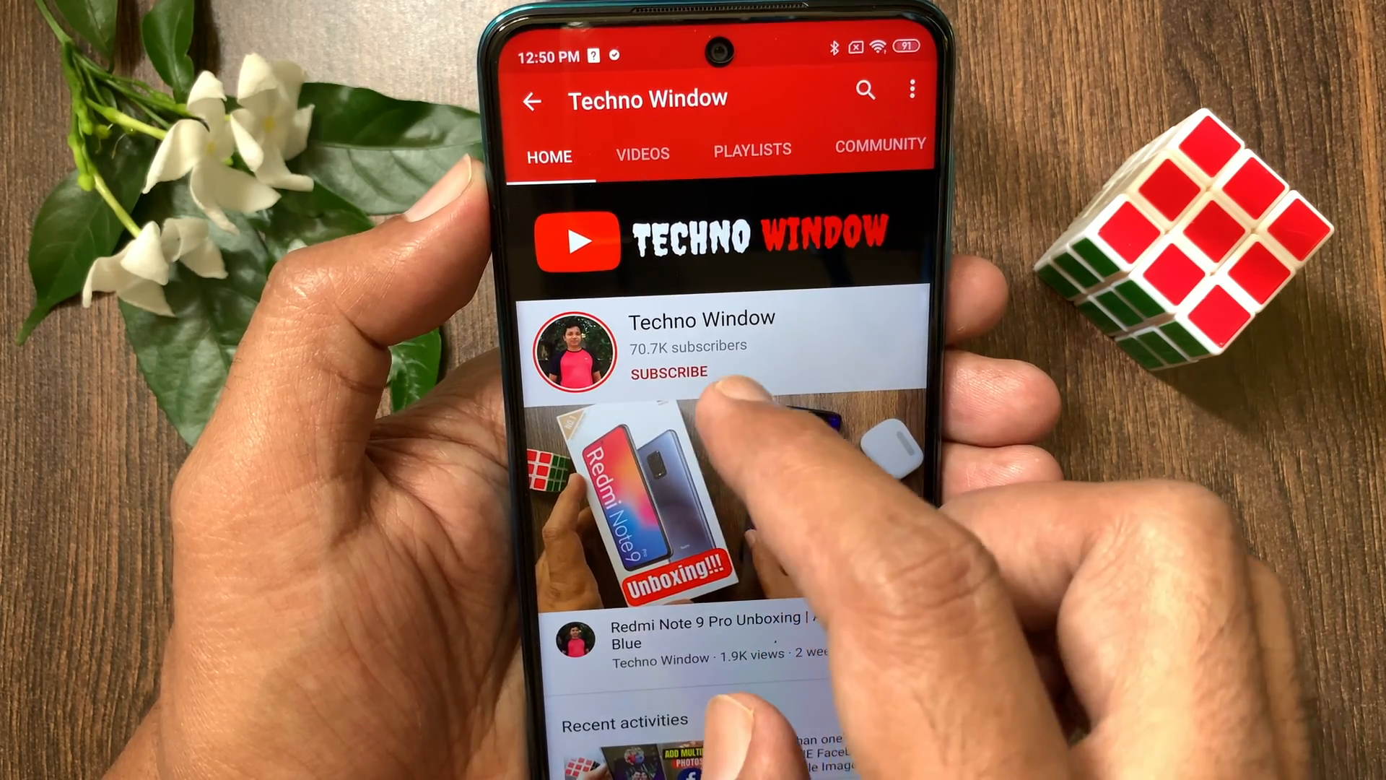
Subscribe to the Techno Window channel from its channel page.
{"action": "left_click", "coordinate": [669, 372]}
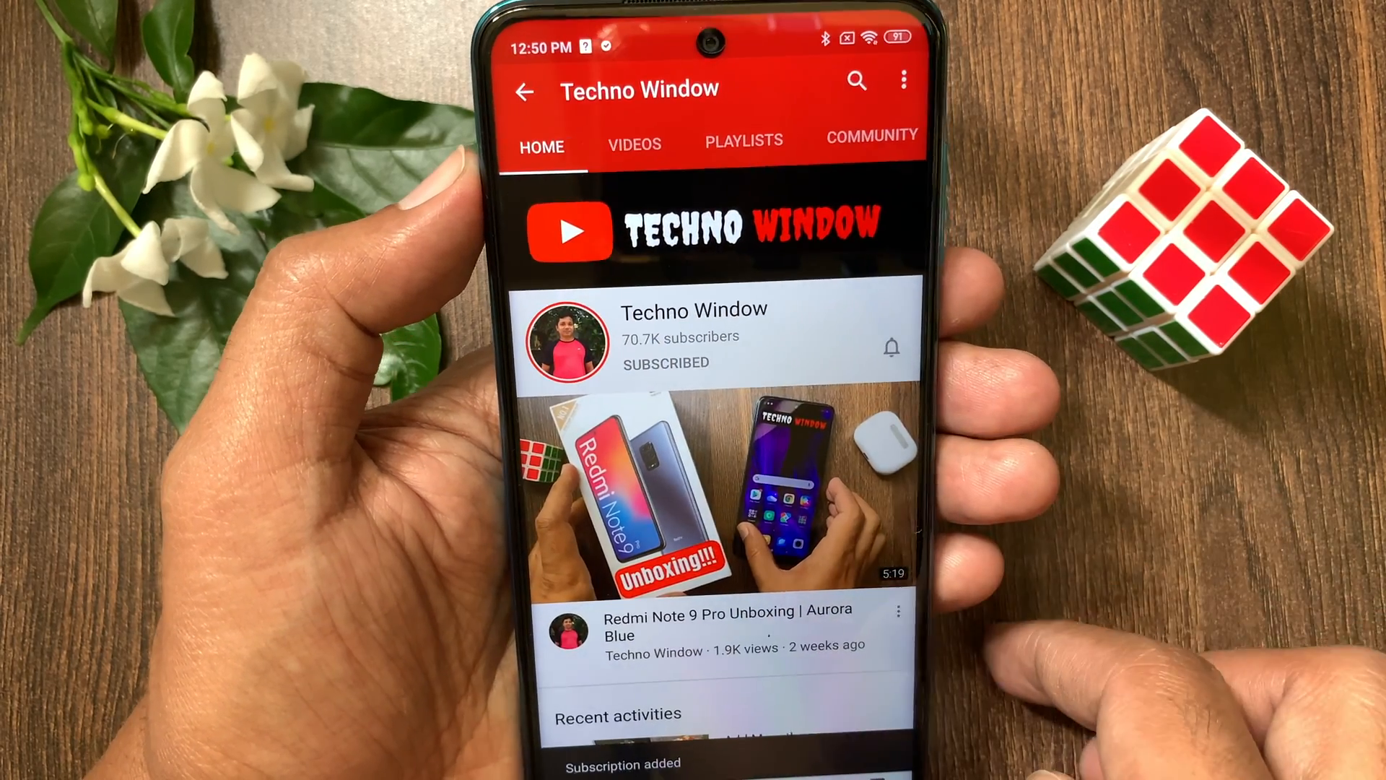